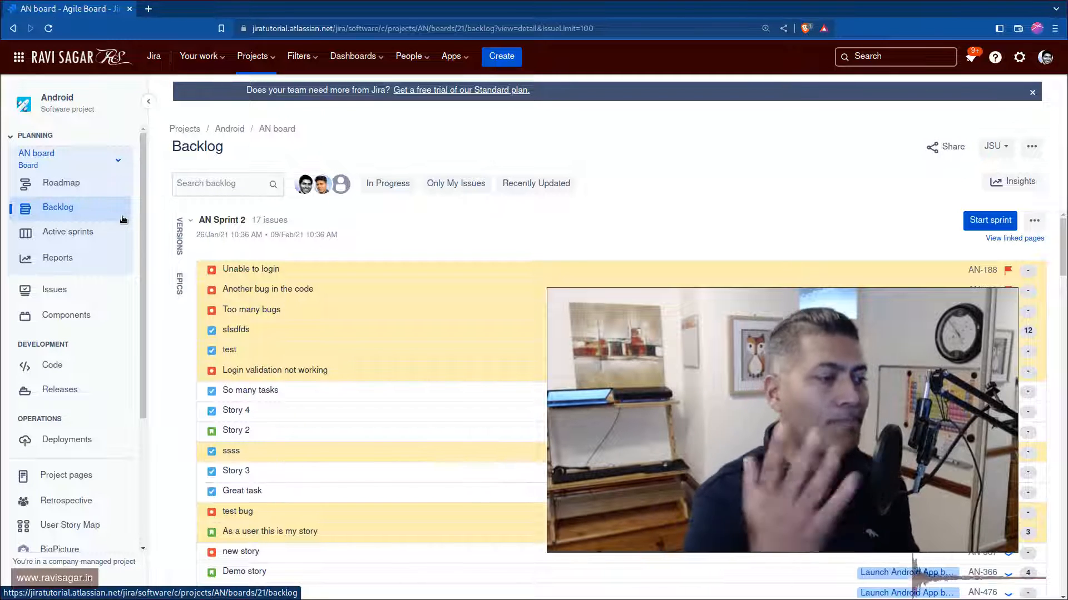
scroll("down", 3)
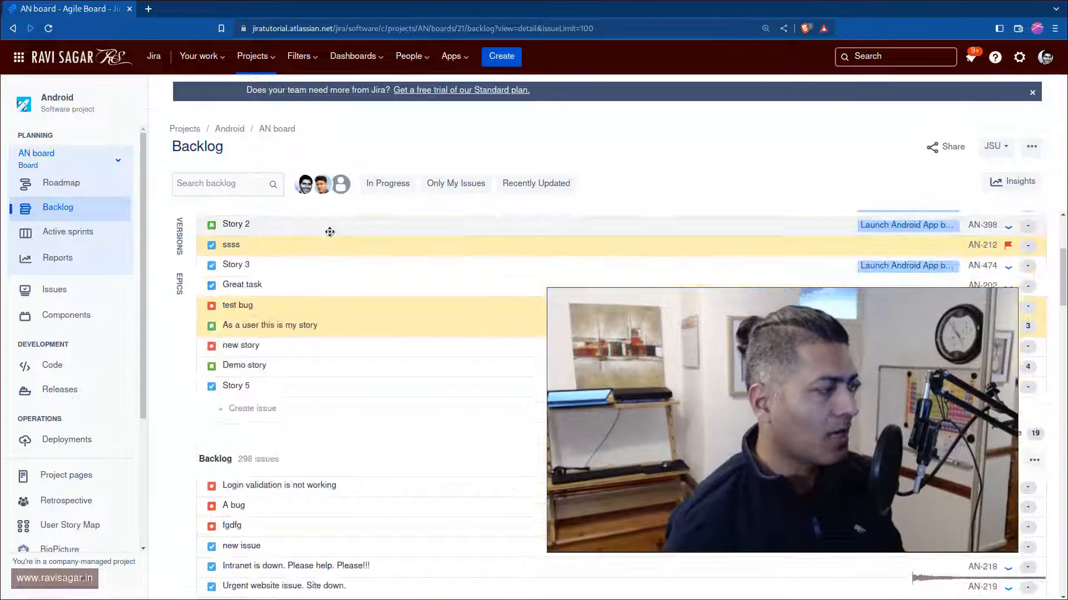